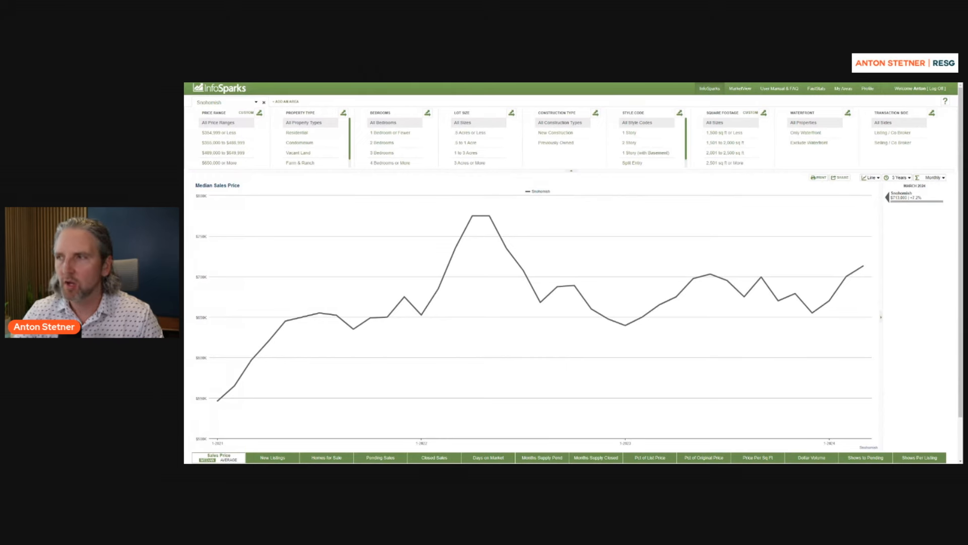
mouse_move(747, 274)
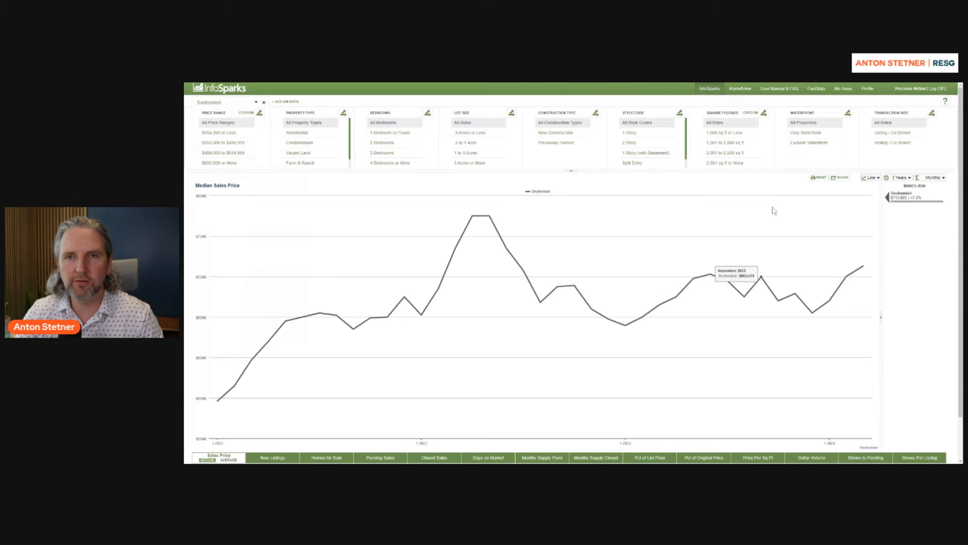
mouse_move(856, 270)
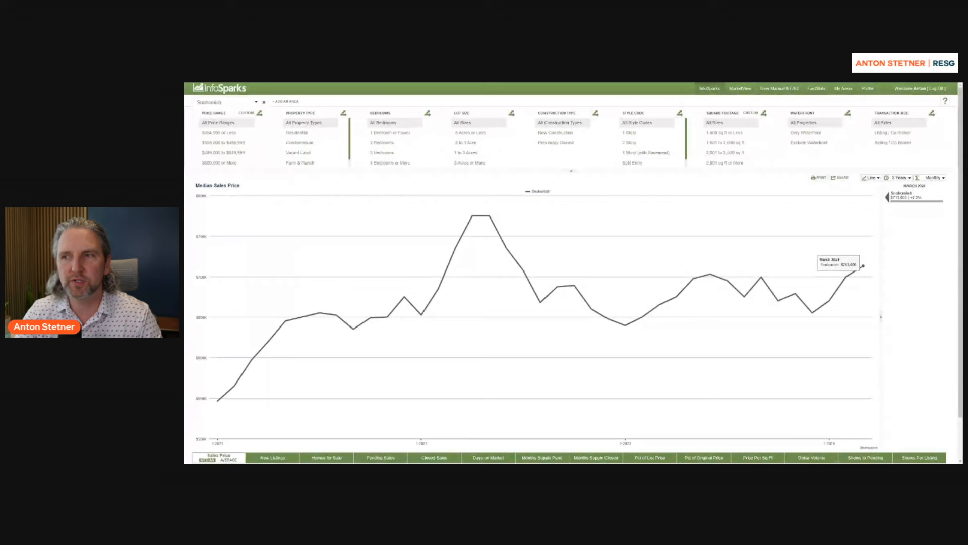
mouse_move(491, 218)
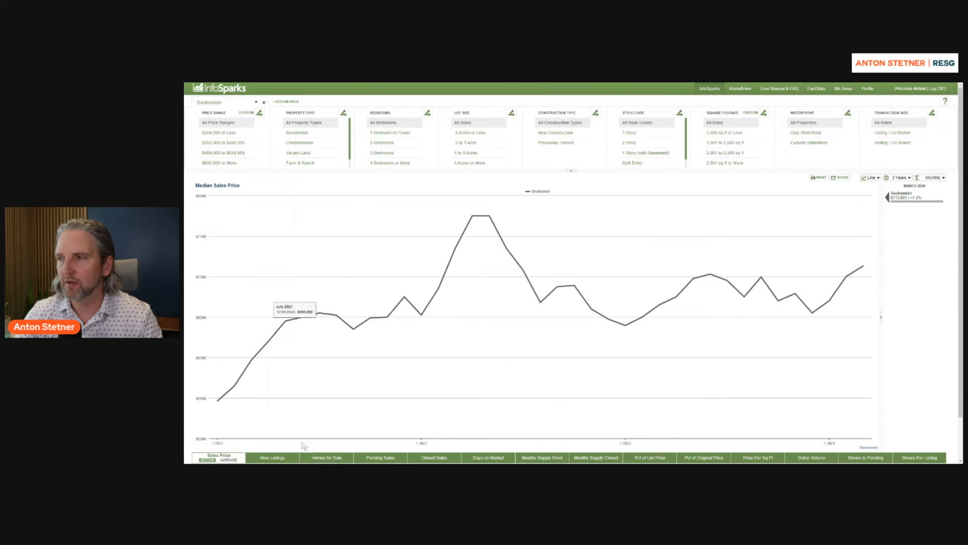
Show the New Listings chart and widen its history to 5 years, then 10 years, then move on to Homes for Sale.
left_click(271, 457)
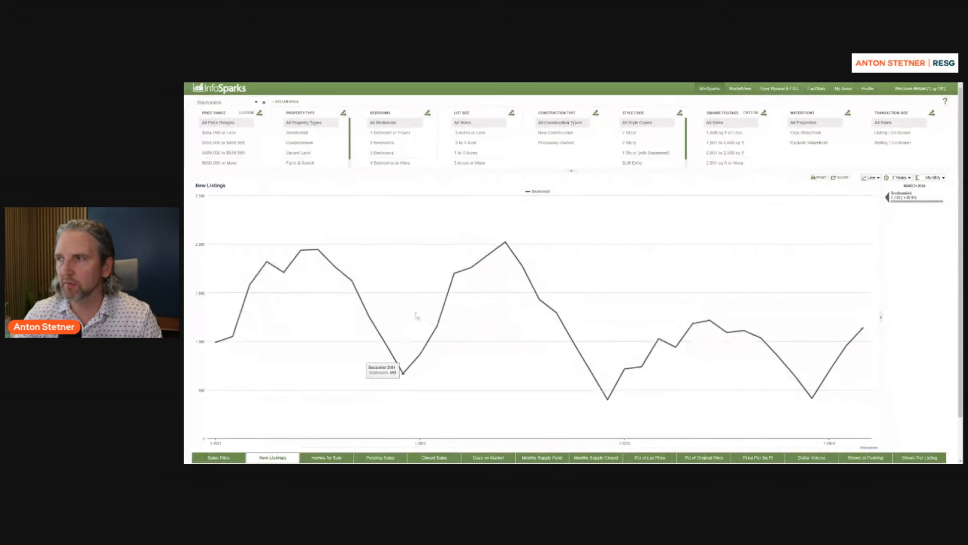
left_click(899, 177)
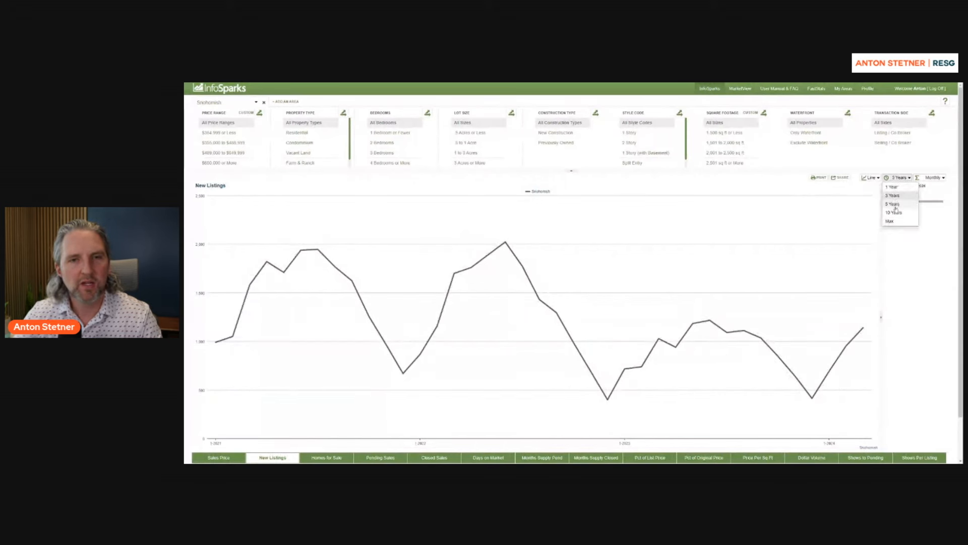
left_click(893, 203)
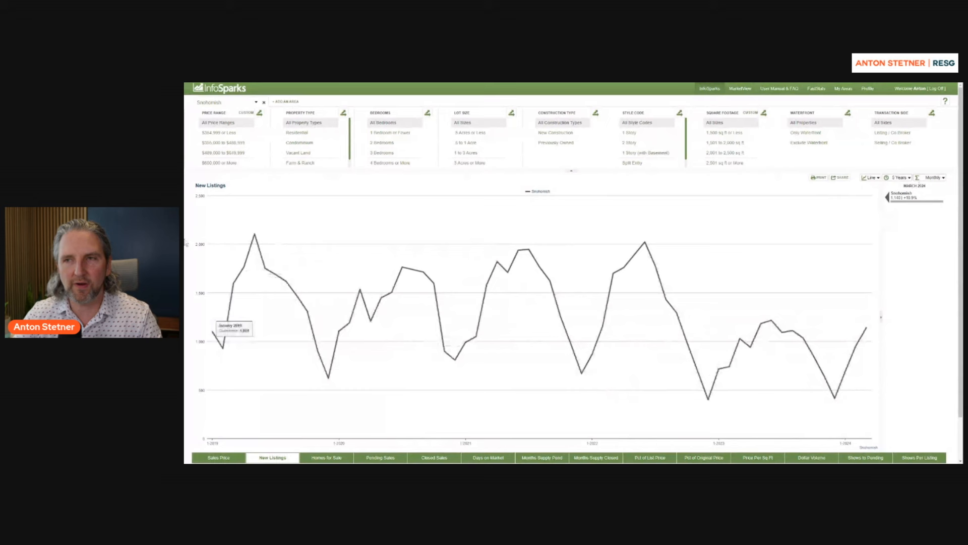
mouse_move(642, 252)
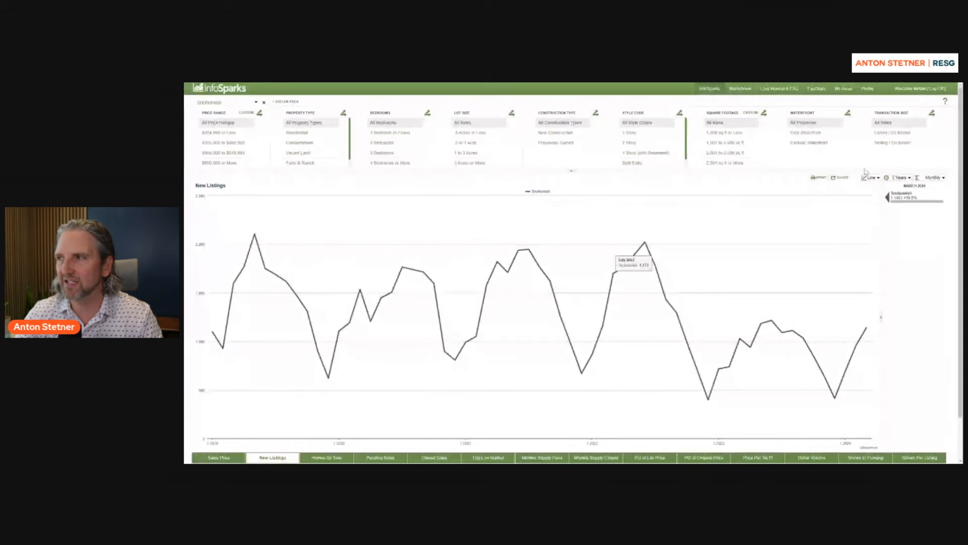
left_click(902, 178)
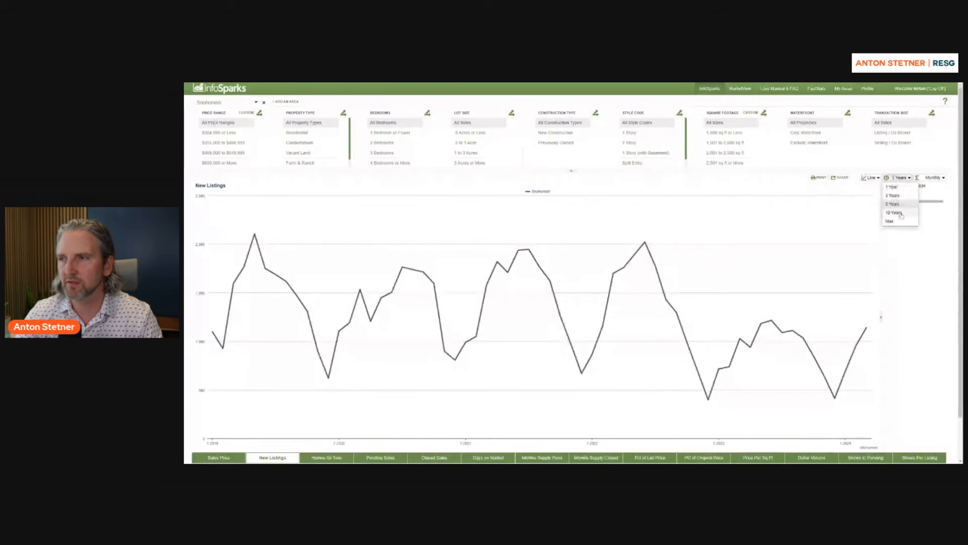
left_click(893, 213)
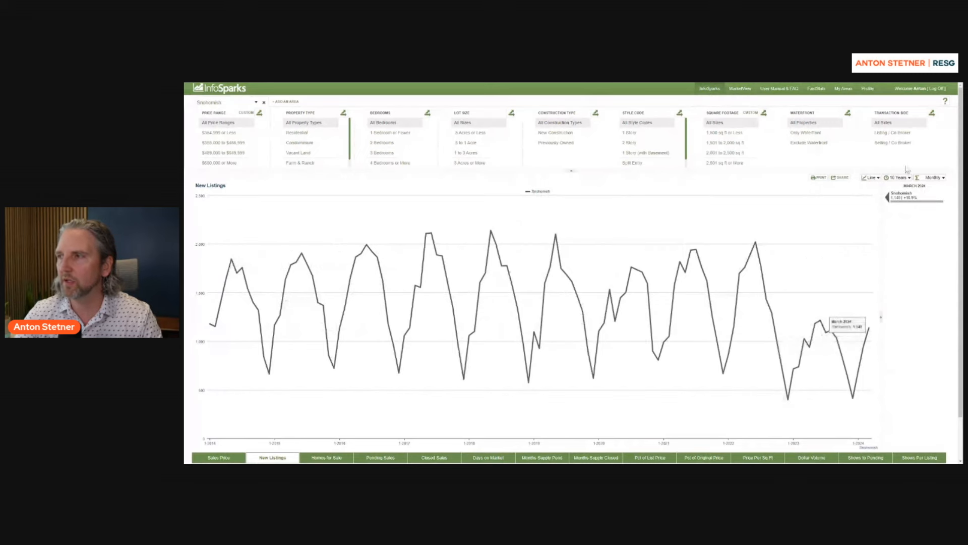
left_click(899, 178)
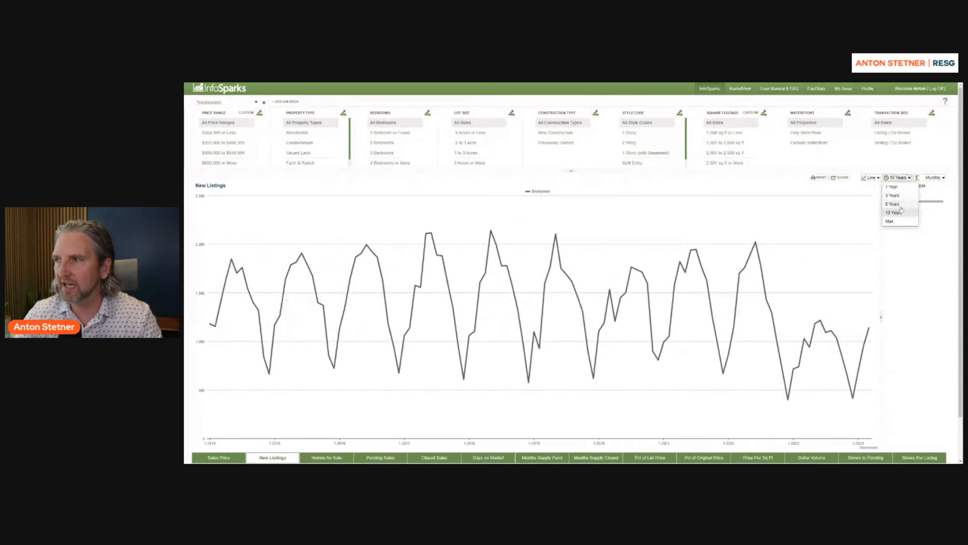
left_click(326, 457)
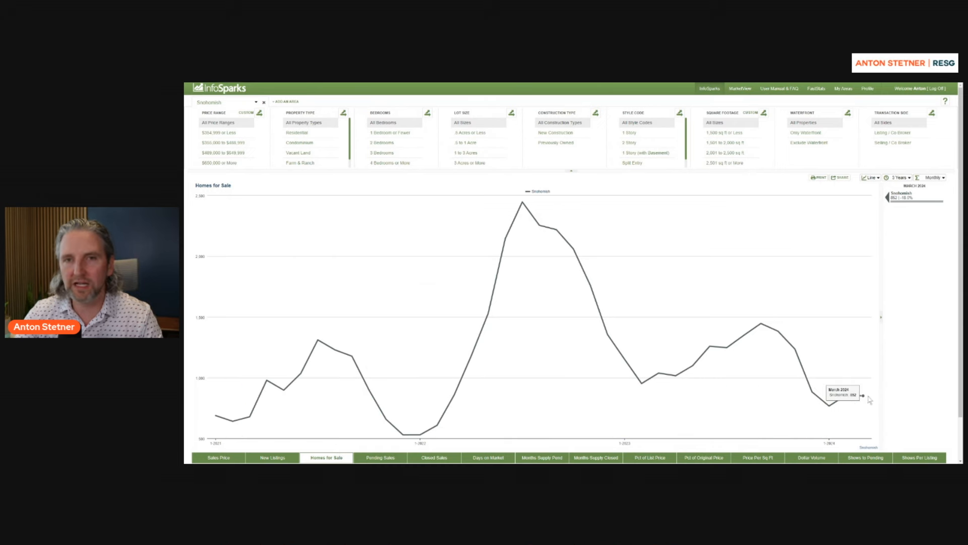
mouse_move(573, 248)
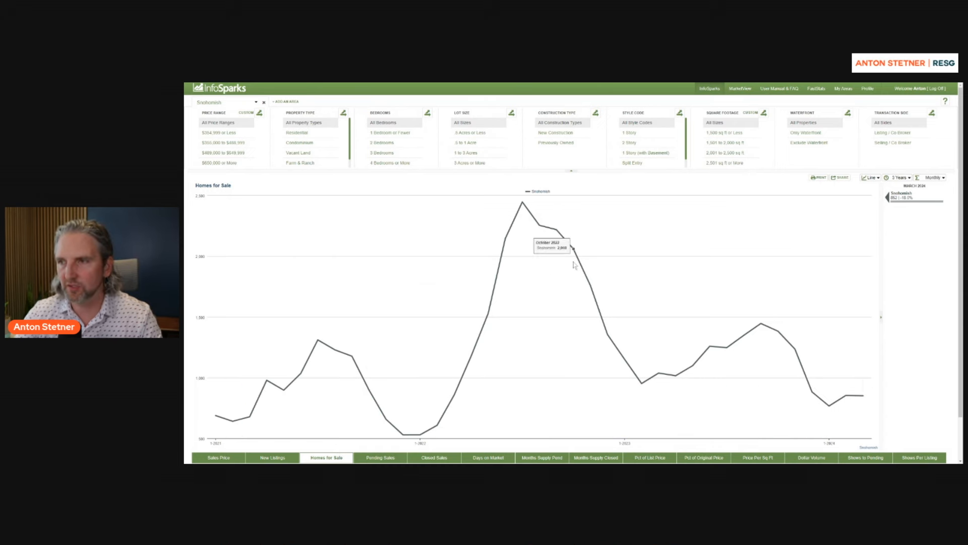
mouse_move(500, 264)
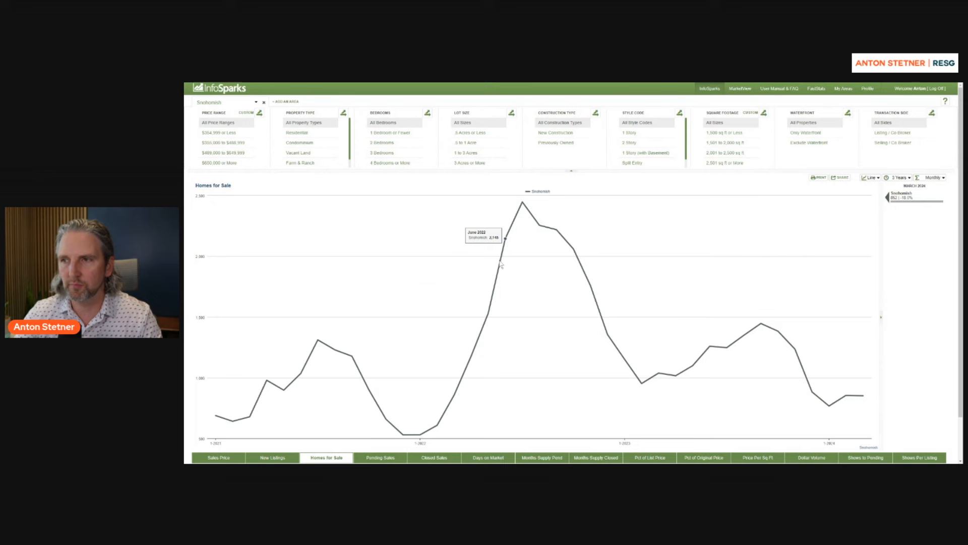
Switch from Homes for Sale to the Pending Sales monthly chart.
left_click(380, 457)
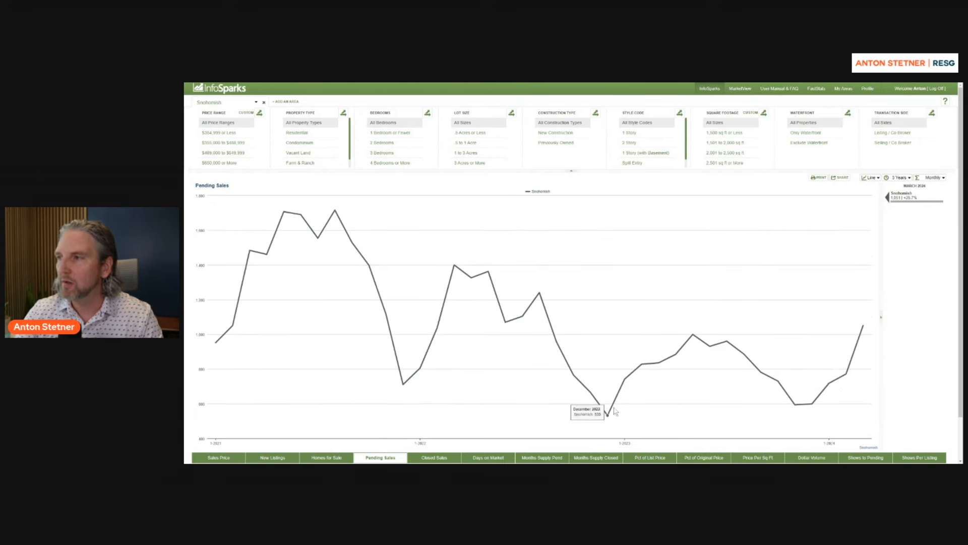
mouse_move(863, 325)
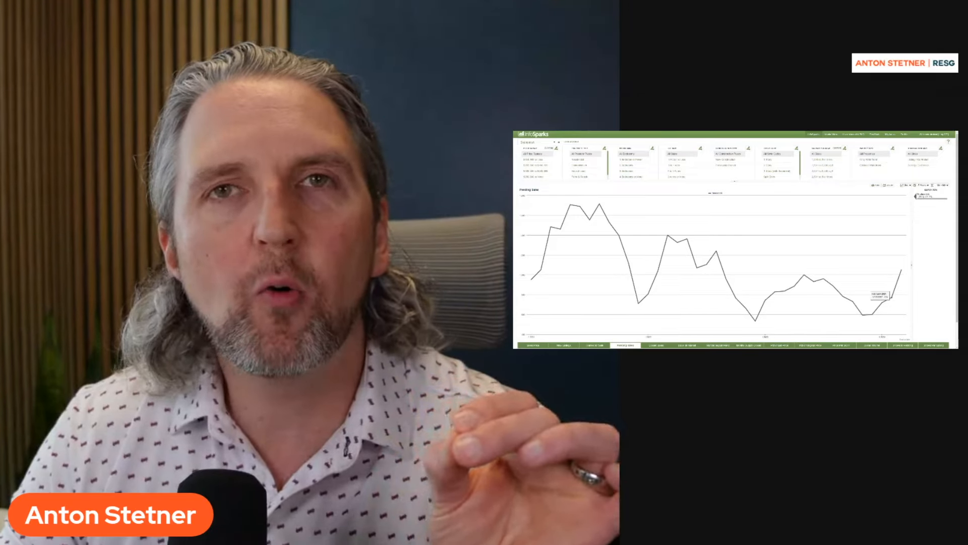
Show the Closed Sales chart for Snohomish and widen its history to 5 years.
left_click(656, 345)
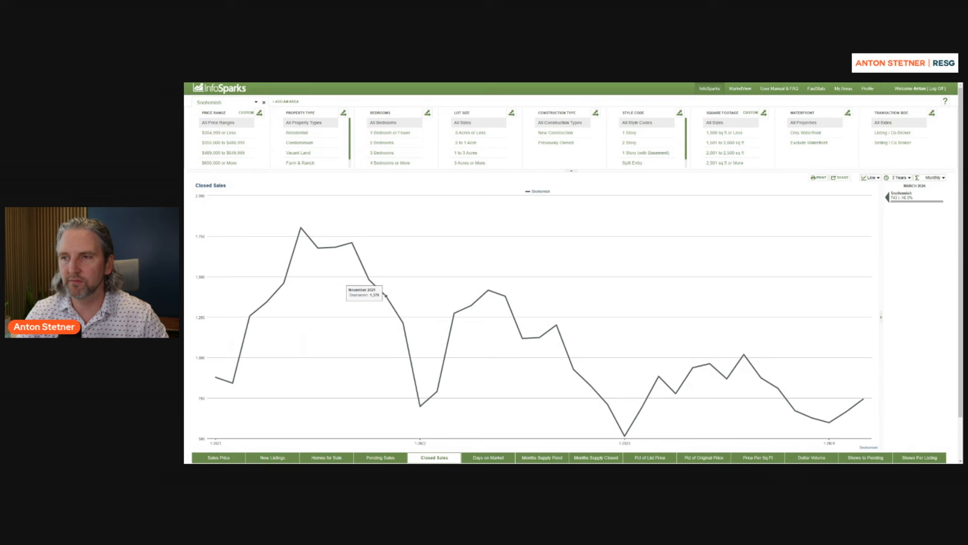
left_click(899, 178)
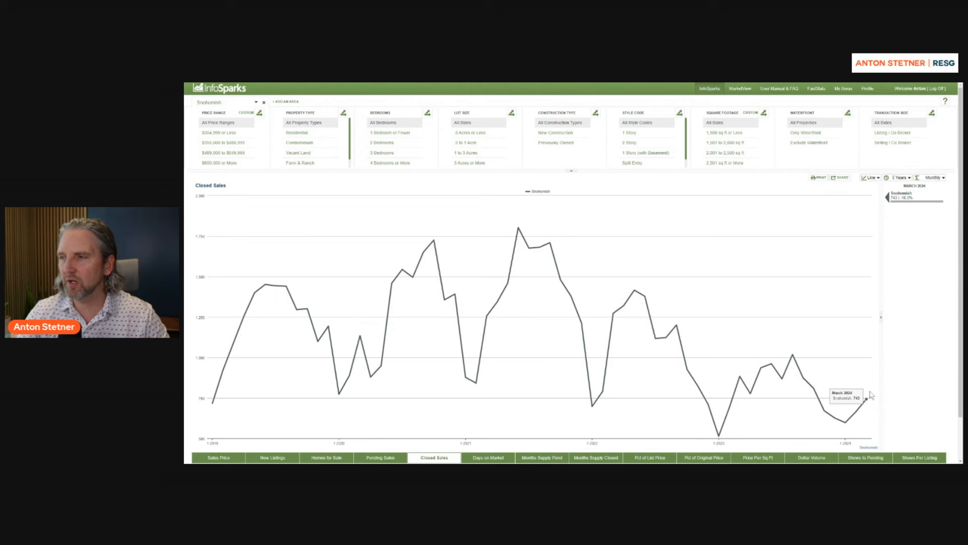
mouse_move(837, 417)
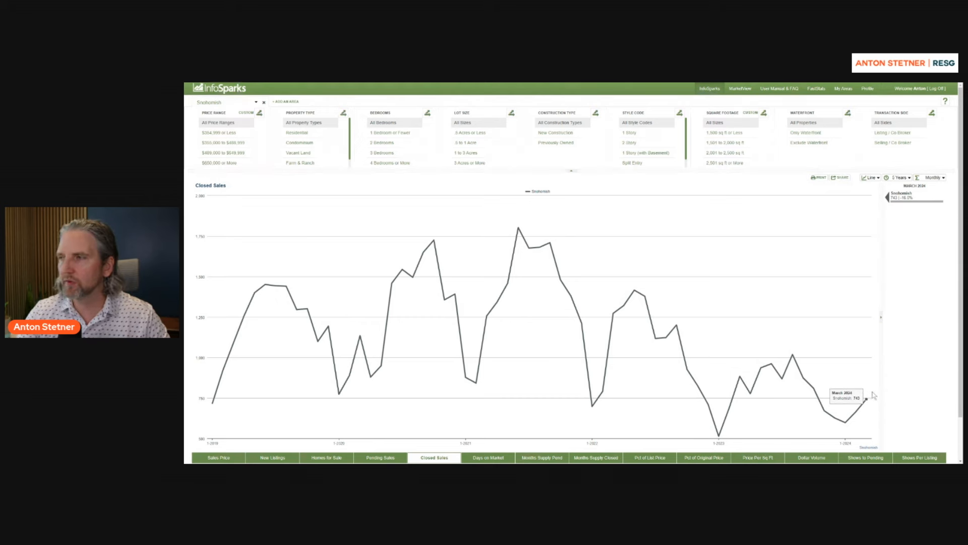
mouse_move(579, 337)
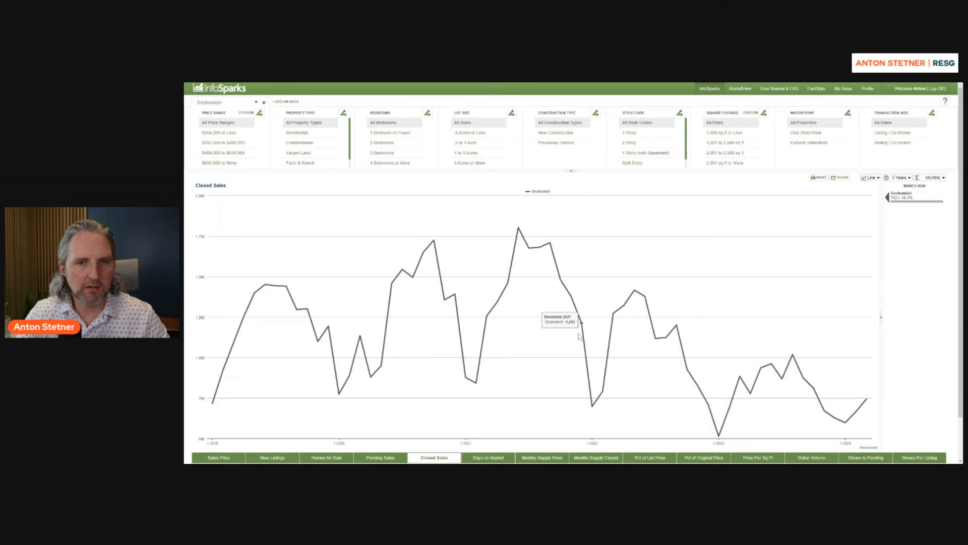
mouse_move(501, 326)
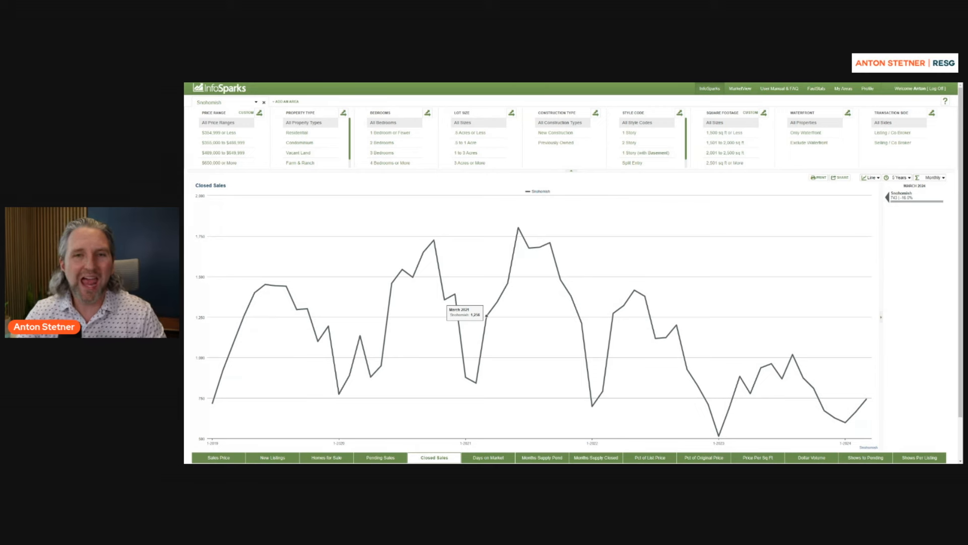
mouse_move(519, 247)
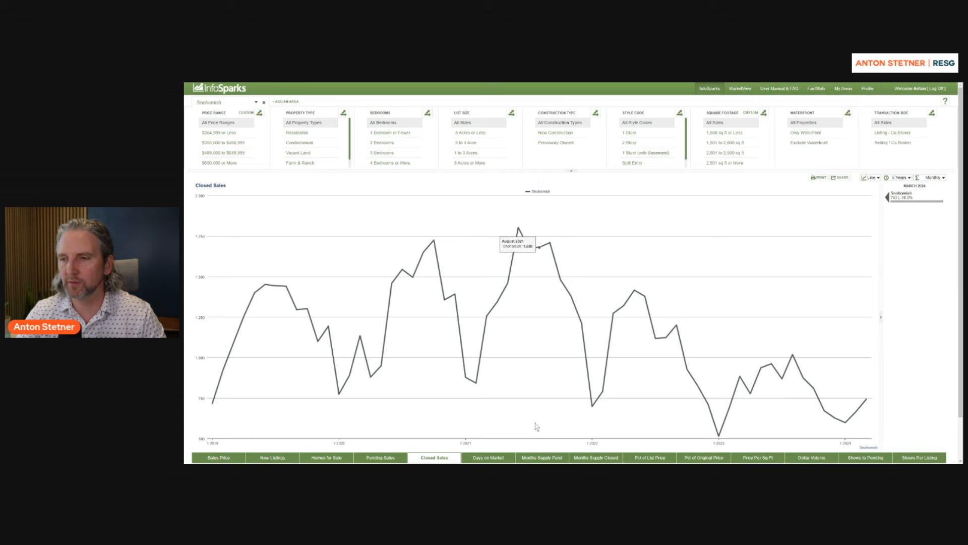
Switch from Closed Sales to the Average Days on Market chart.
left_click(487, 457)
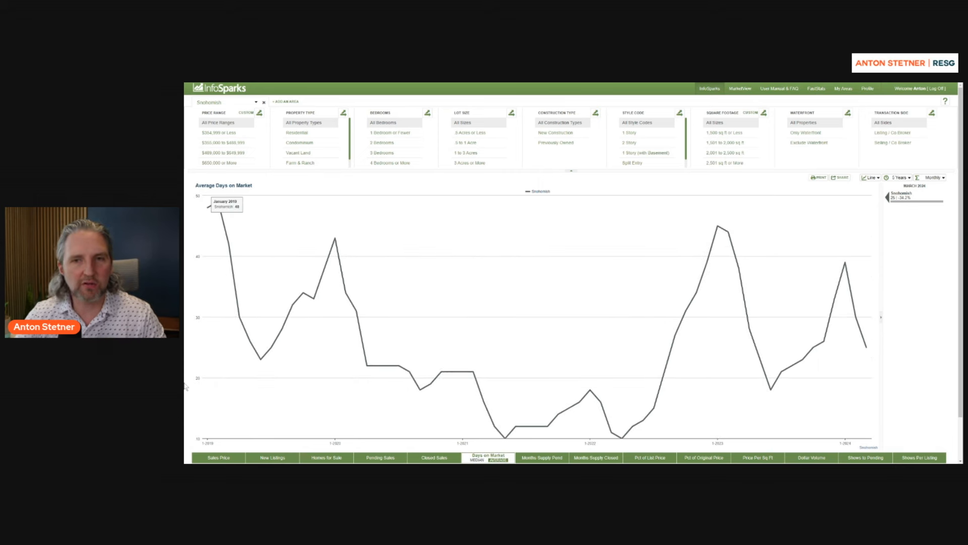
Show the Months Supply of Inventory chart, then the Price Per Square Foot chart.
left_click(542, 457)
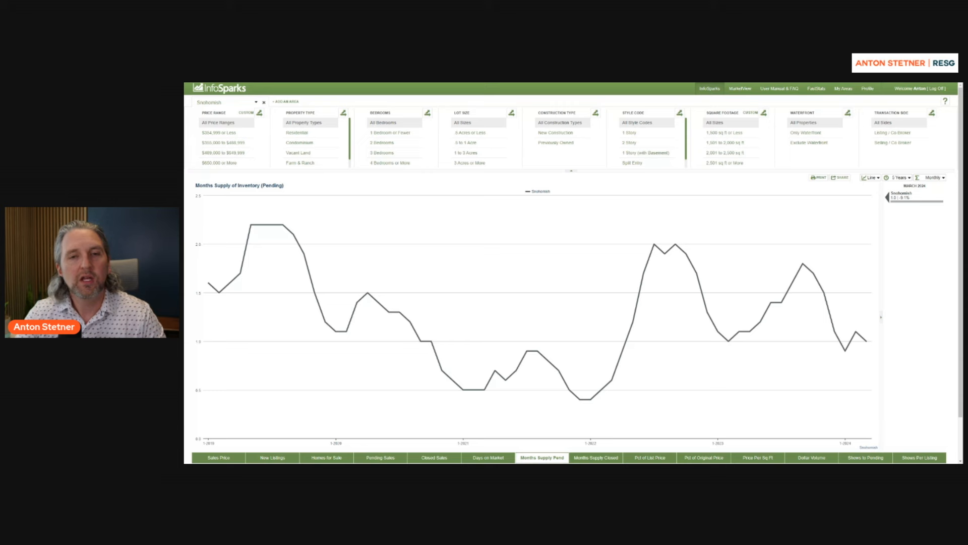
mouse_move(564, 391)
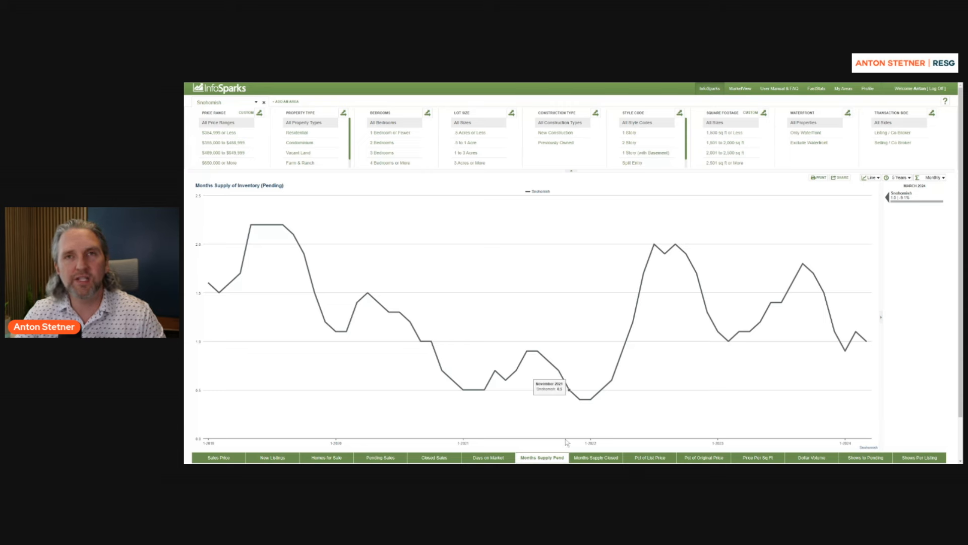
mouse_move(535, 351)
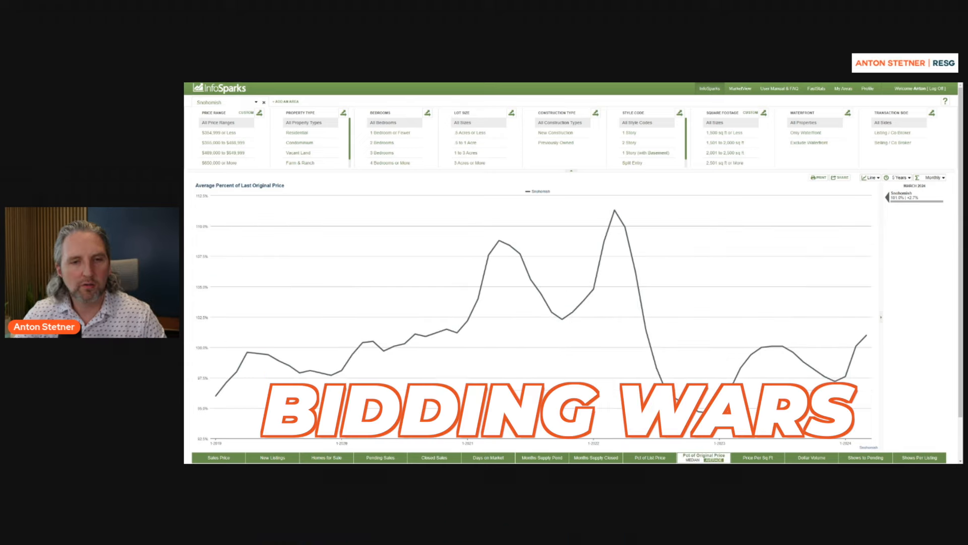
left_click(756, 458)
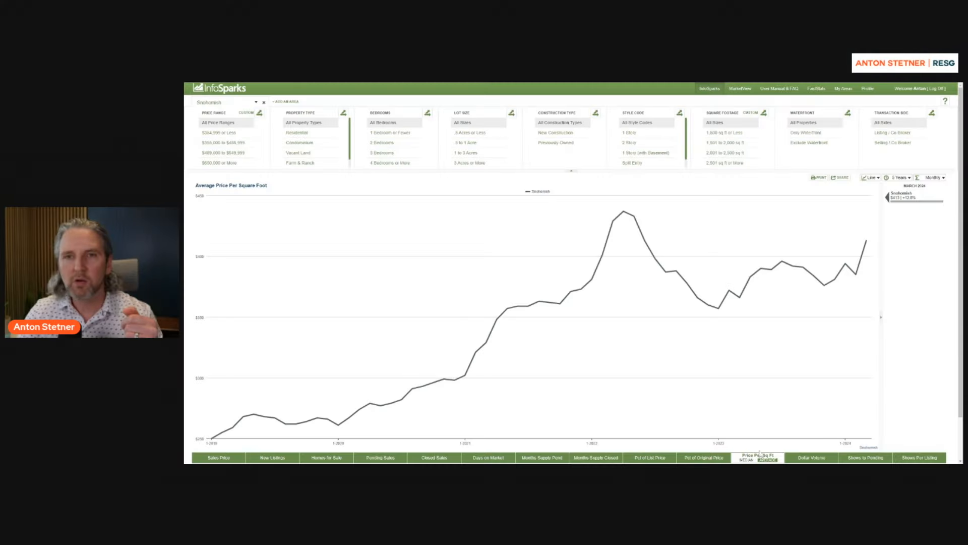
mouse_move(866, 240)
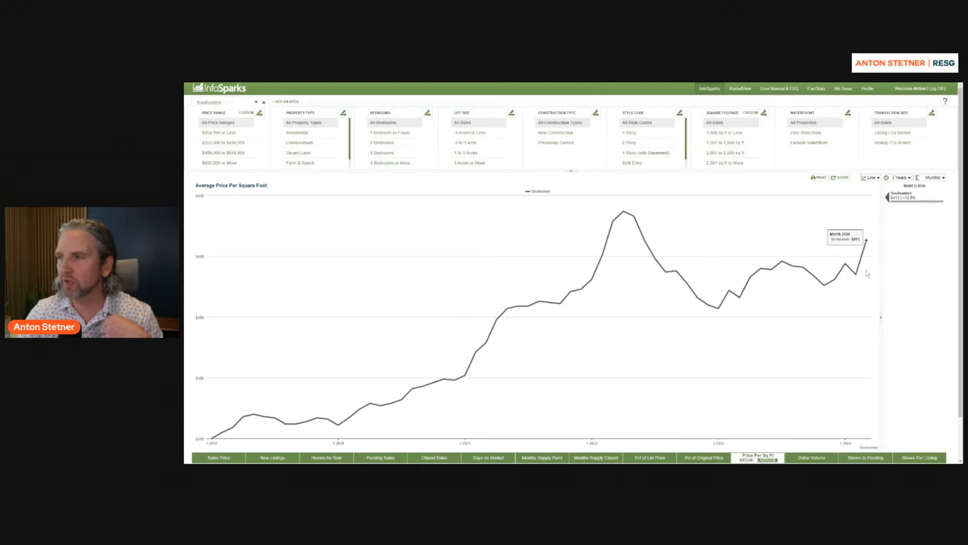
mouse_move(815, 274)
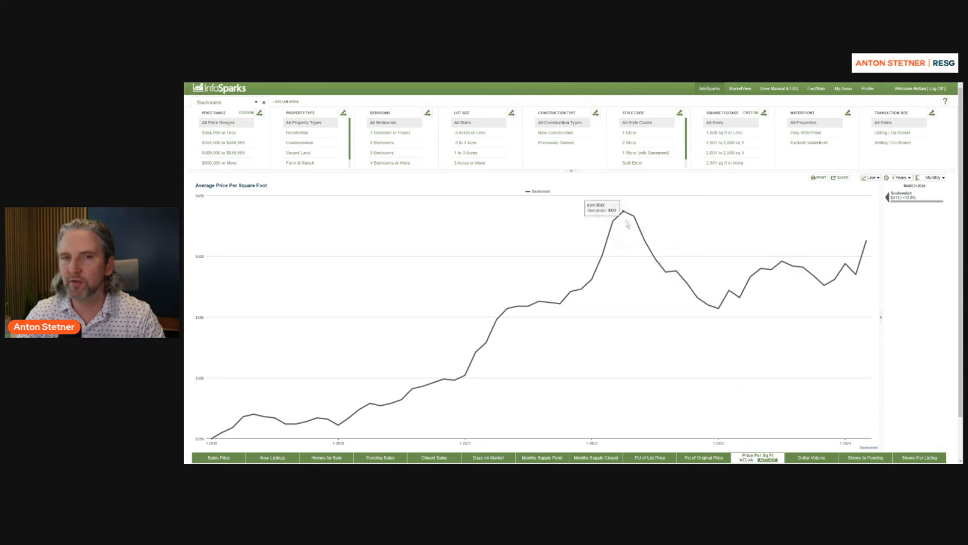
mouse_move(855, 256)
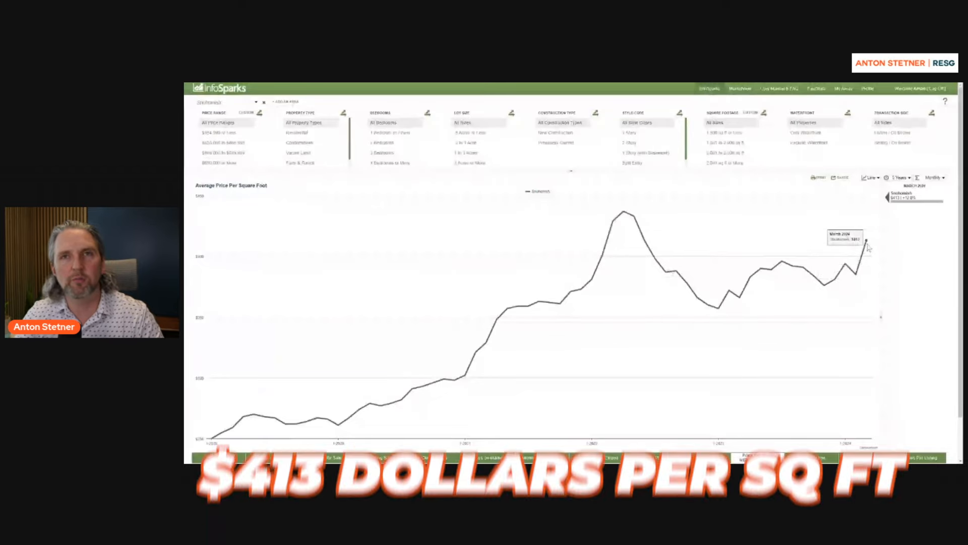
scroll("down", 3)
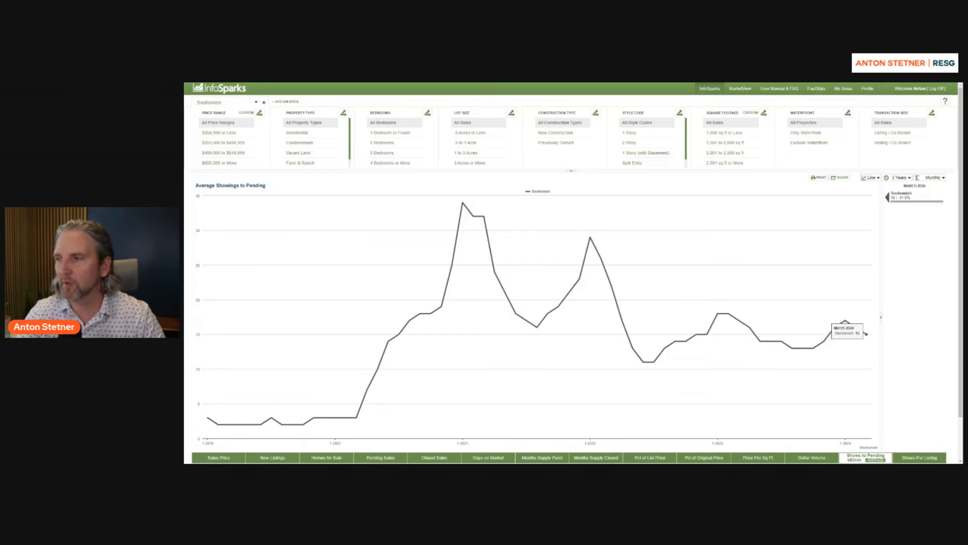
Switch from Showings to Pending to the Showings Per Listing chart.
left_click(920, 457)
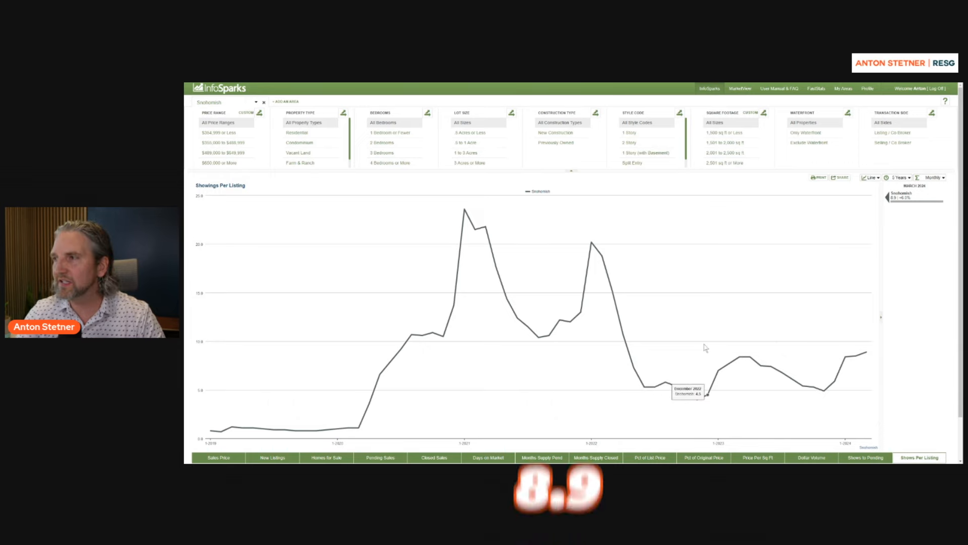